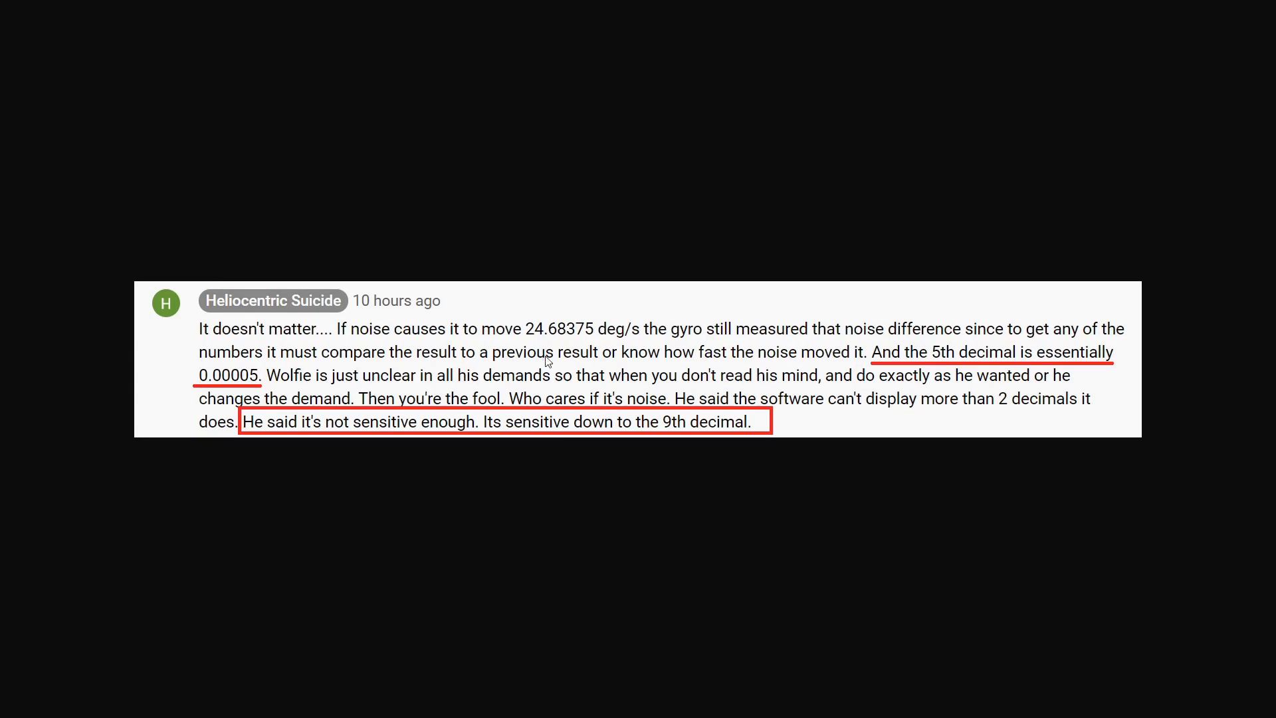
mouse_move(560, 357)
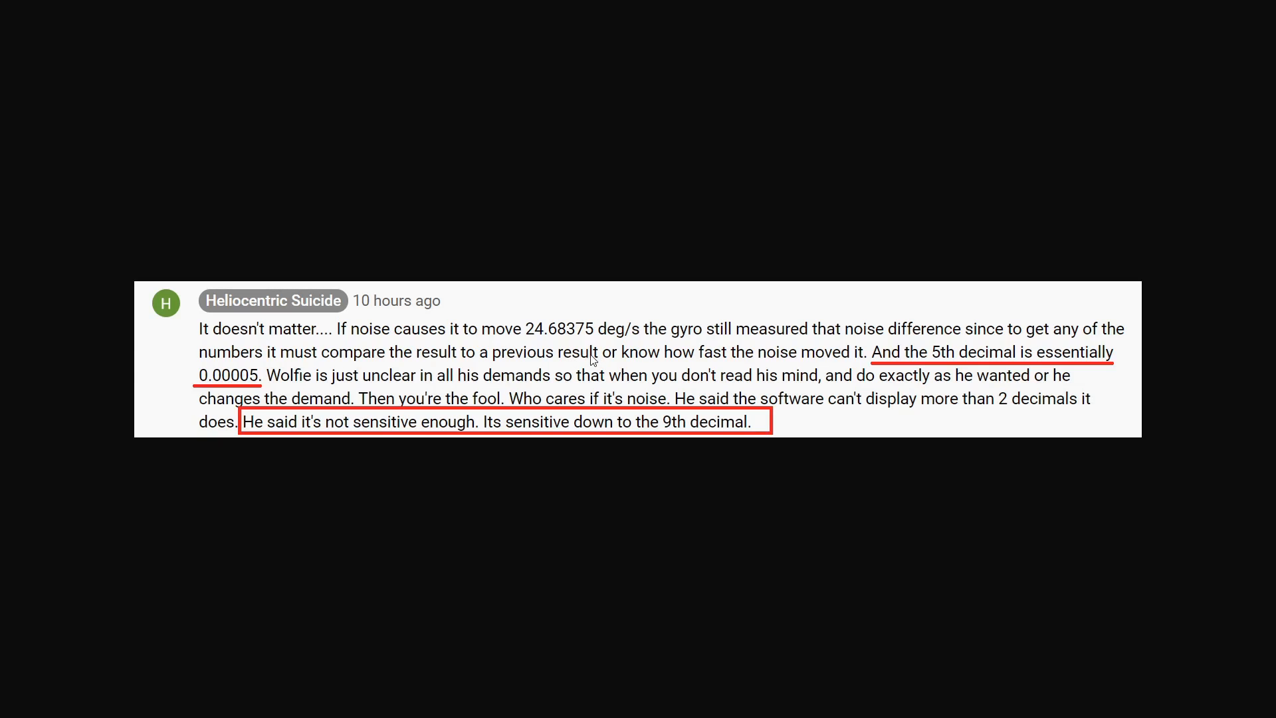
mouse_move(553, 357)
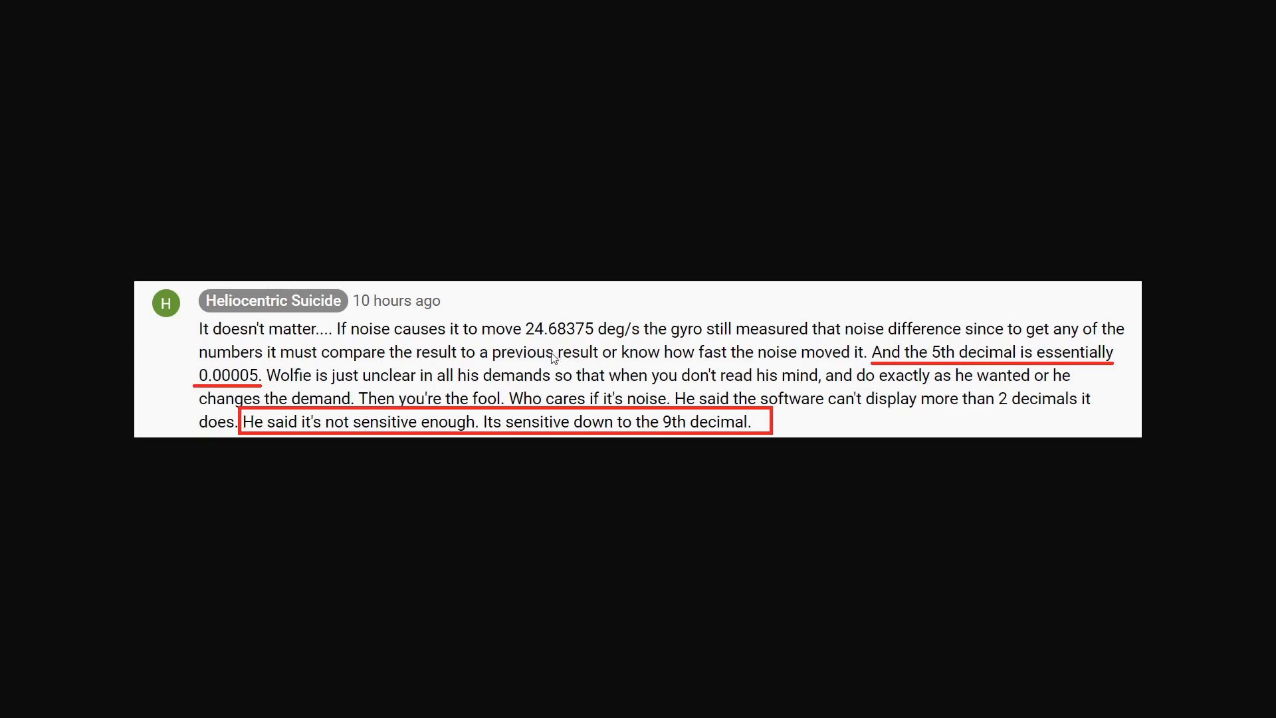
mouse_move(543, 342)
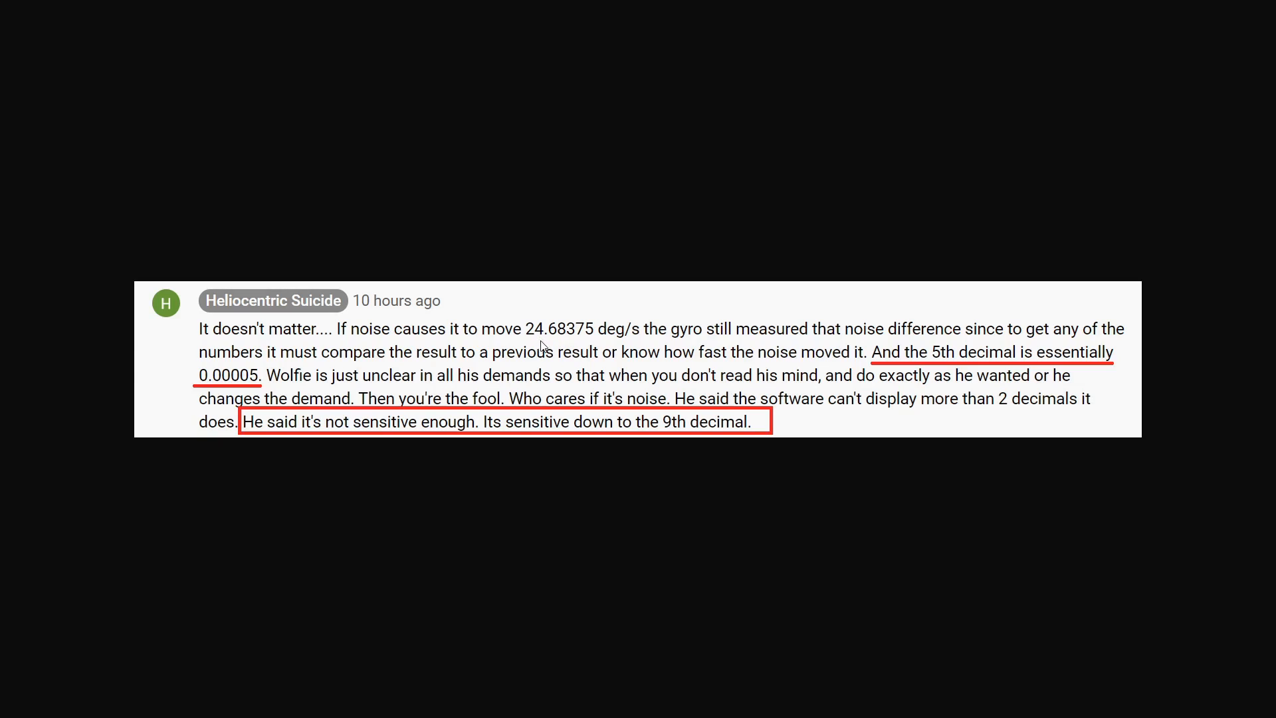
mouse_move(560, 348)
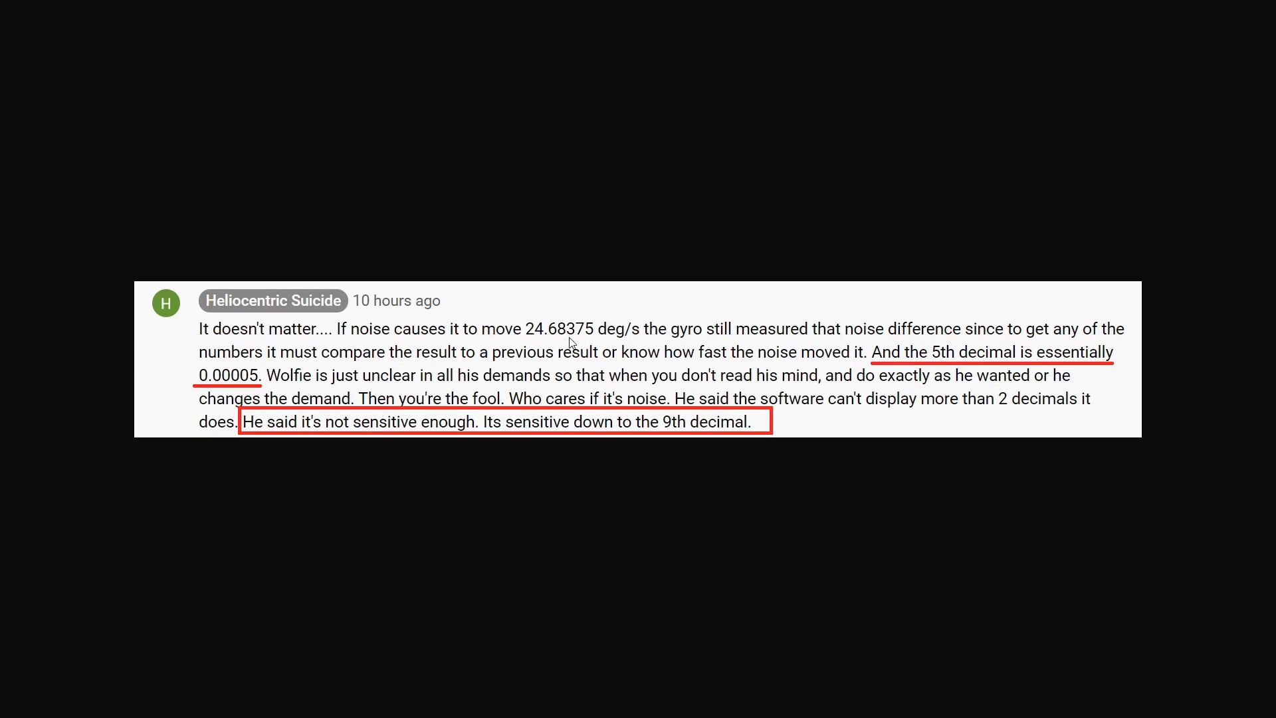
mouse_move(588, 344)
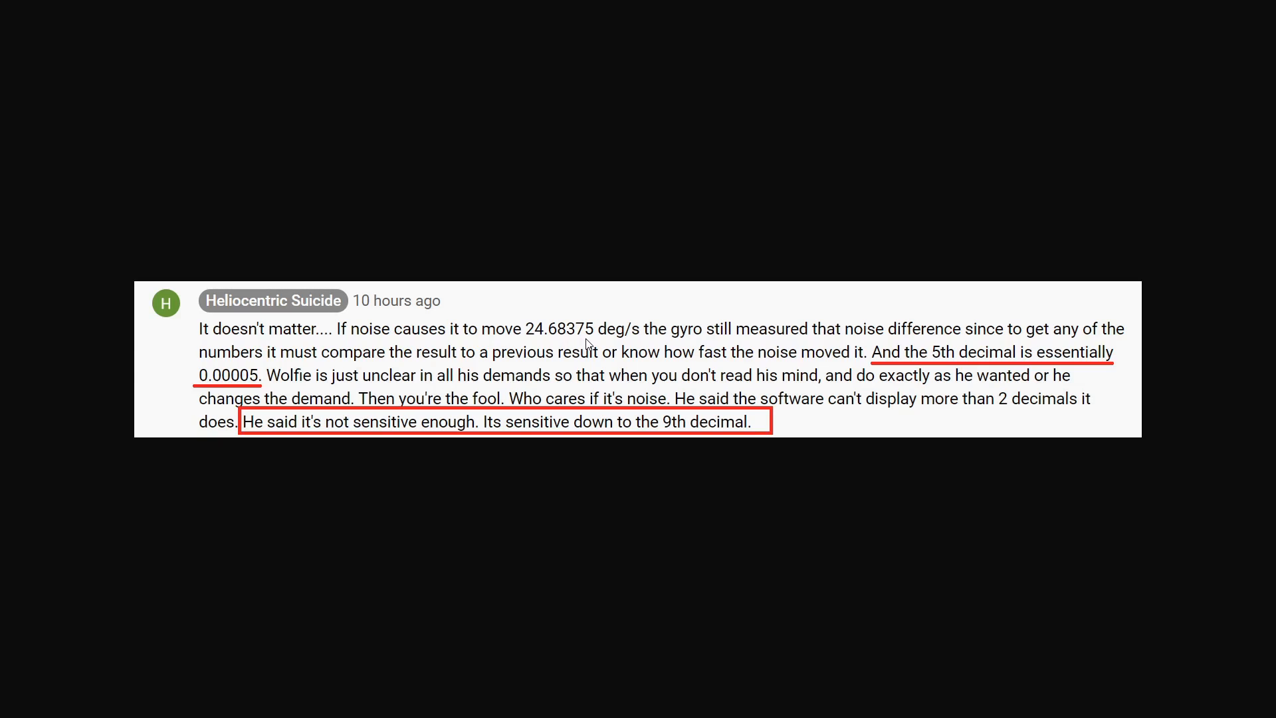
mouse_move(554, 349)
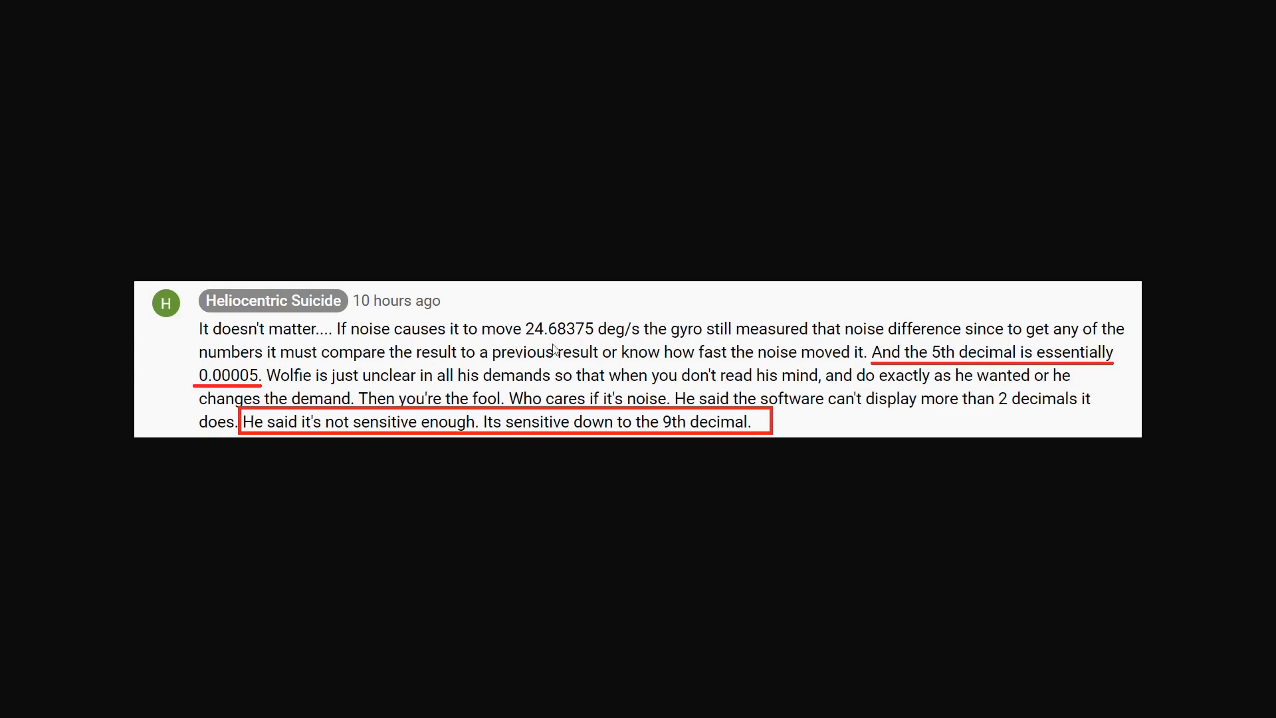
mouse_move(594, 348)
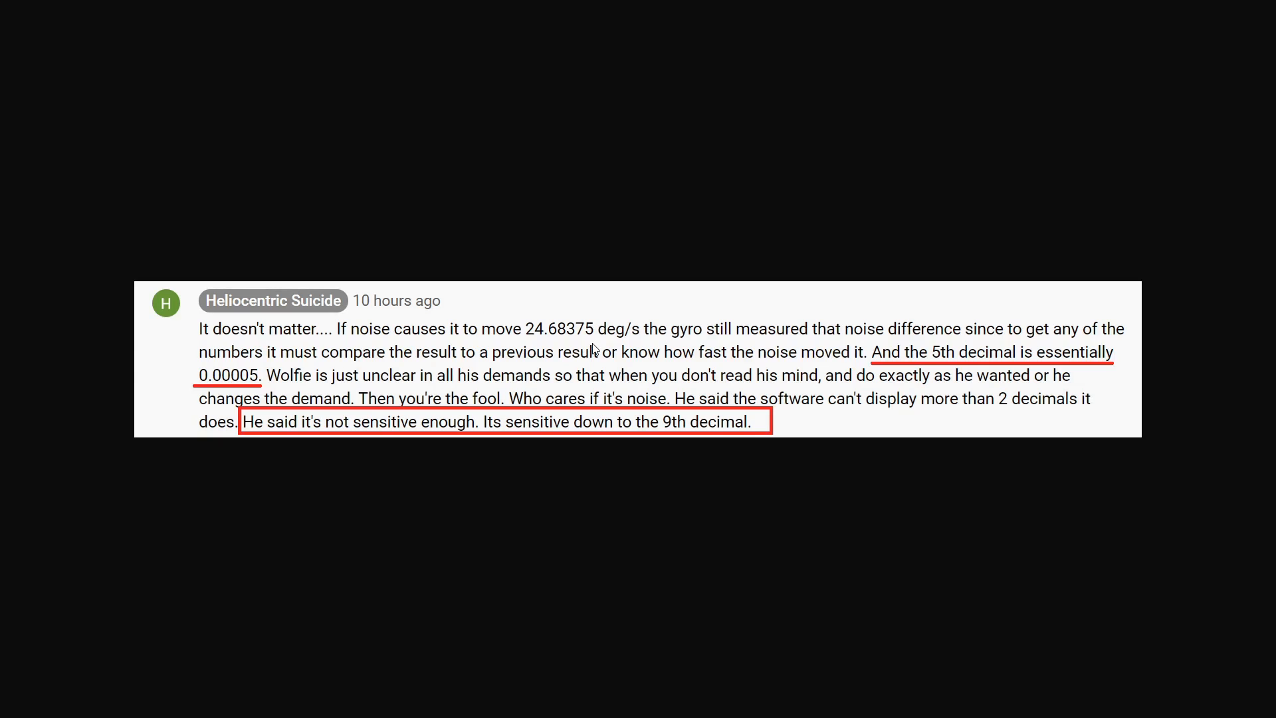
mouse_move(596, 355)
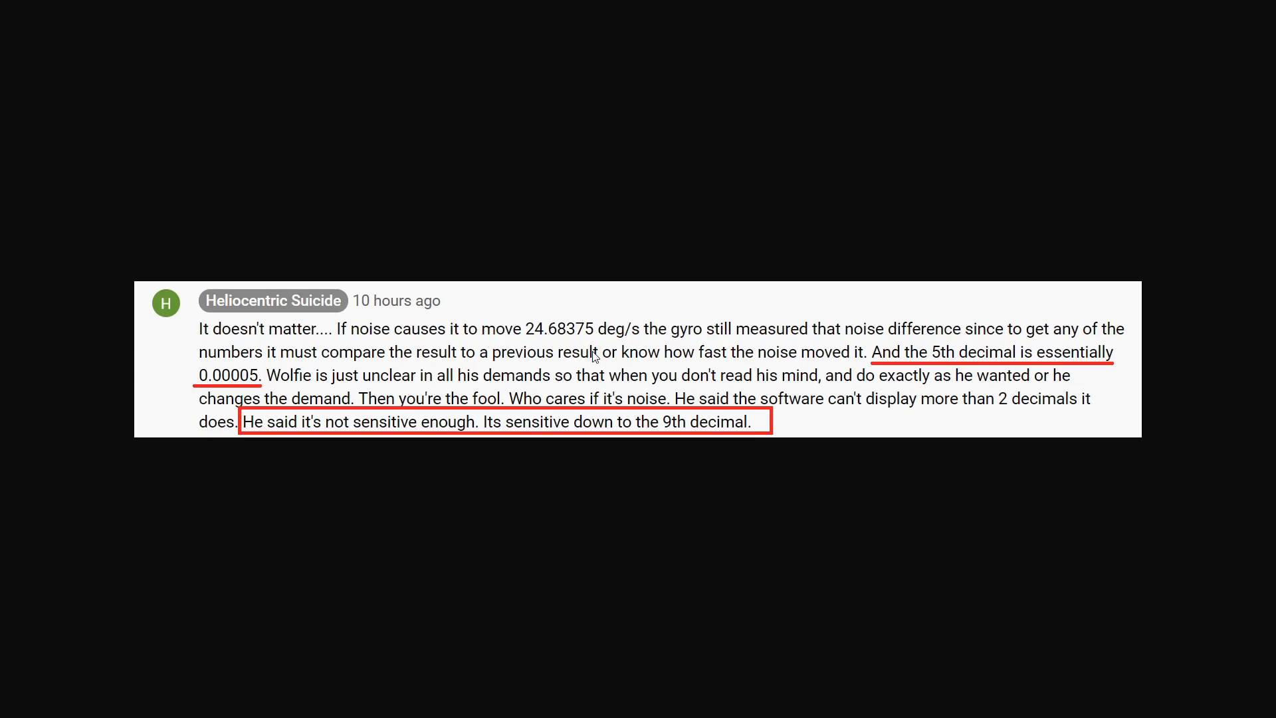
mouse_move(533, 341)
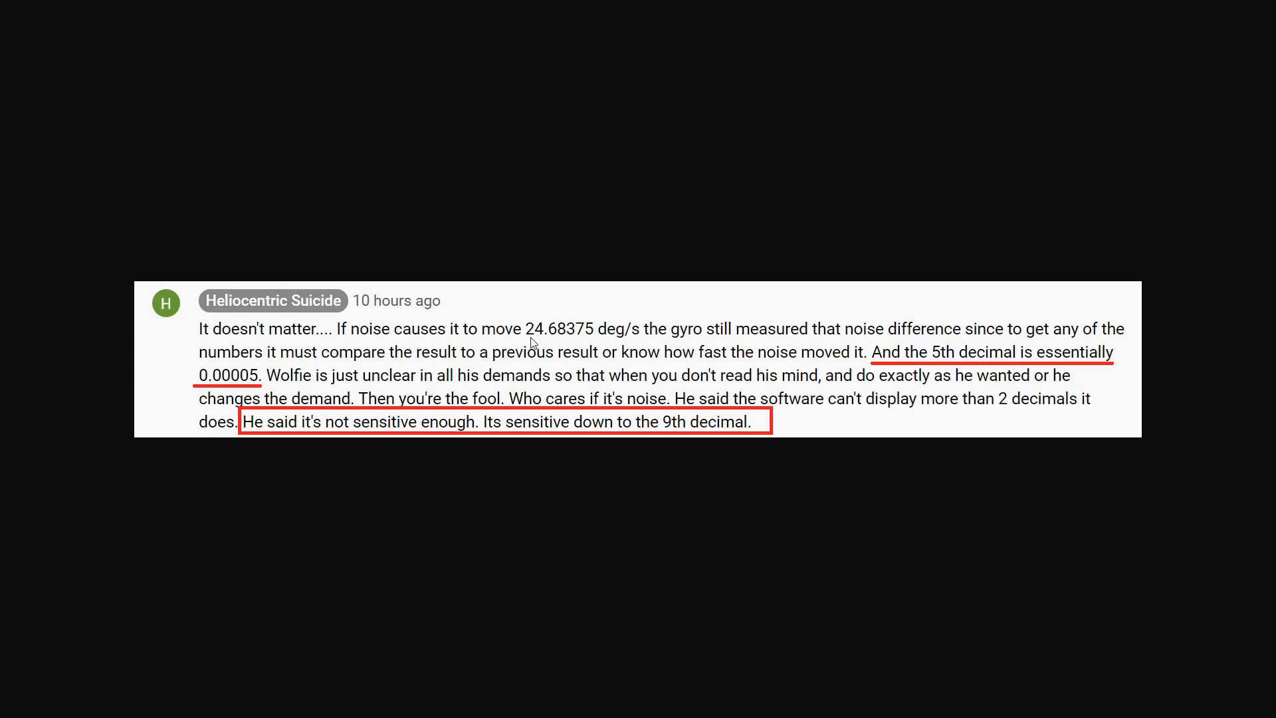
mouse_move(579, 339)
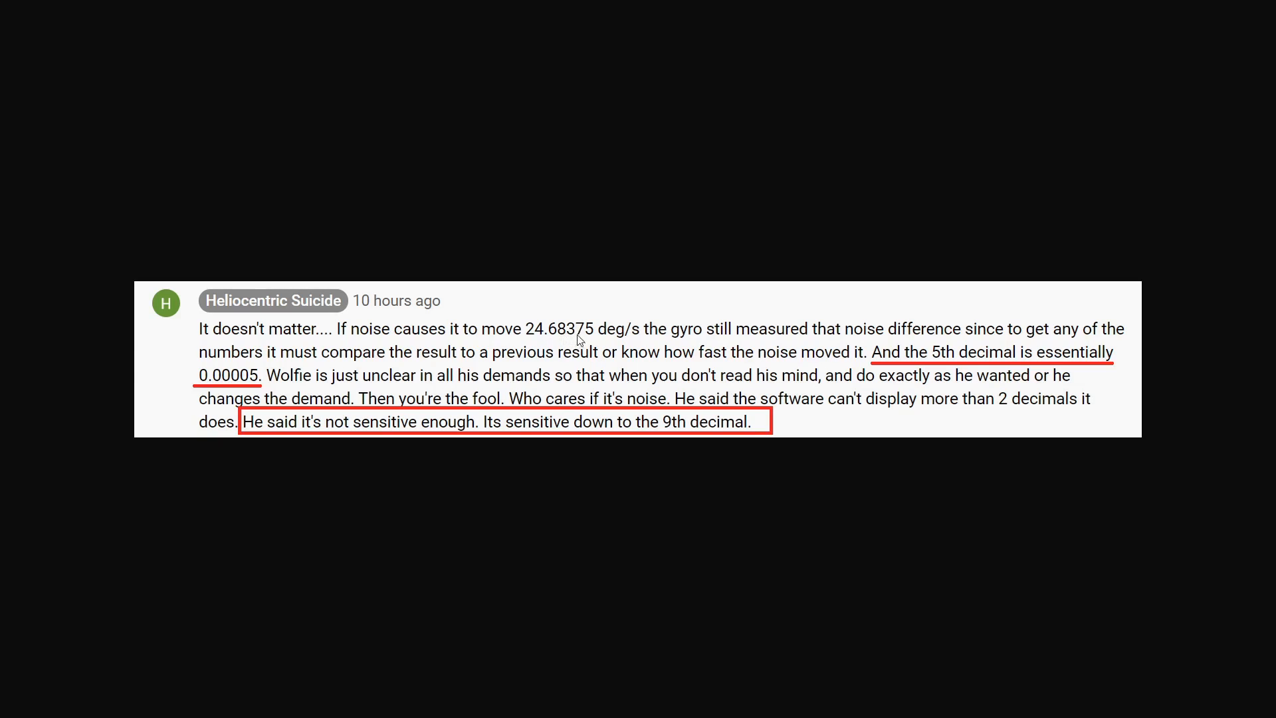
mouse_move(594, 344)
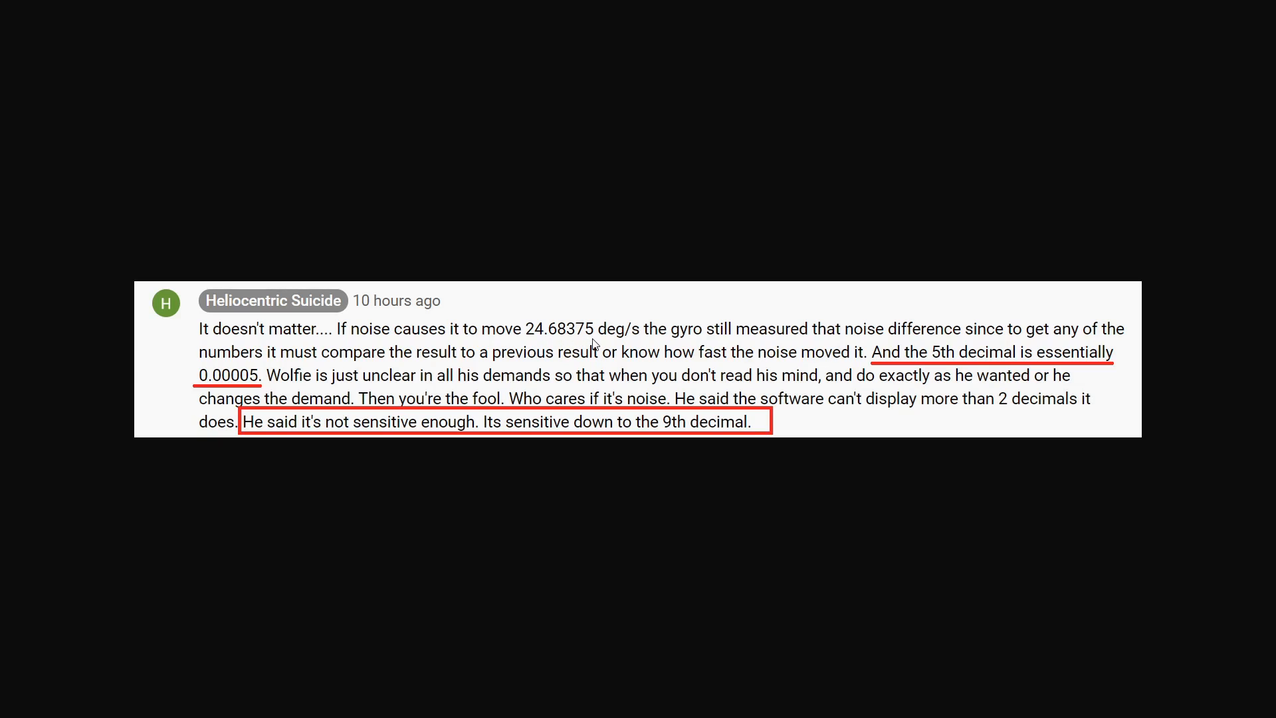
mouse_move(585, 350)
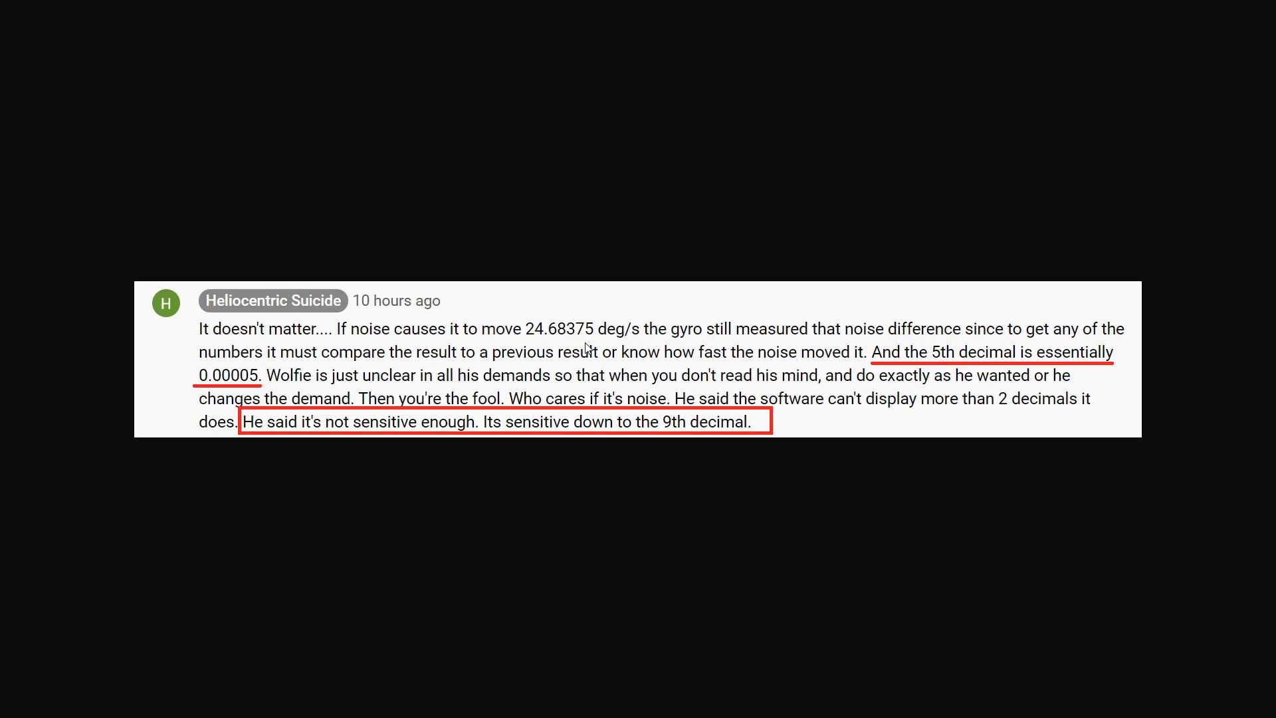
mouse_move(771, 366)
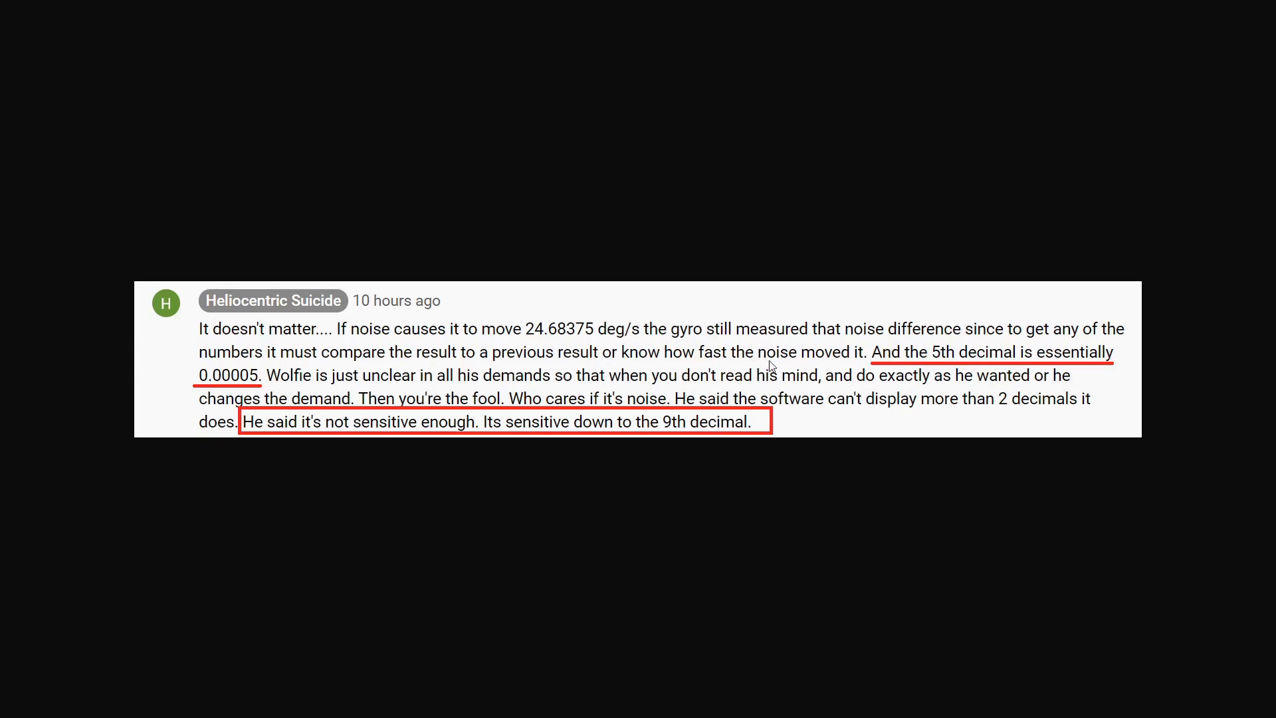
mouse_move(894, 372)
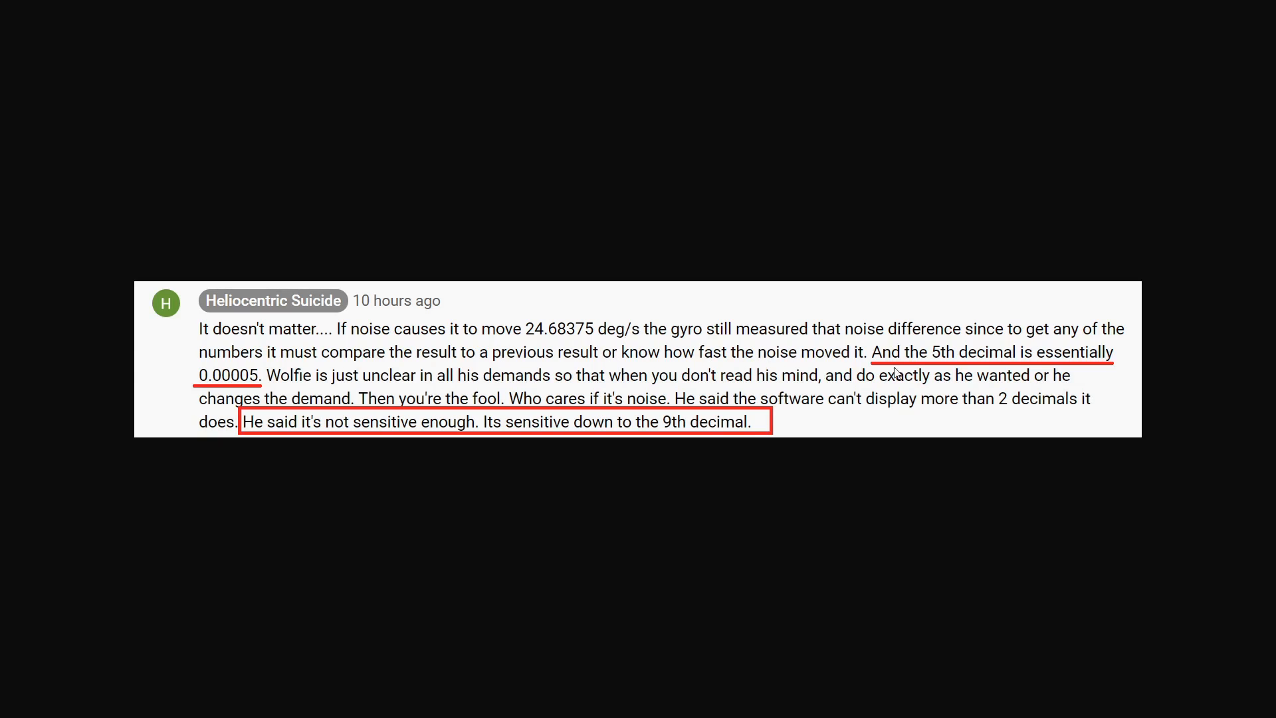
mouse_move(241, 373)
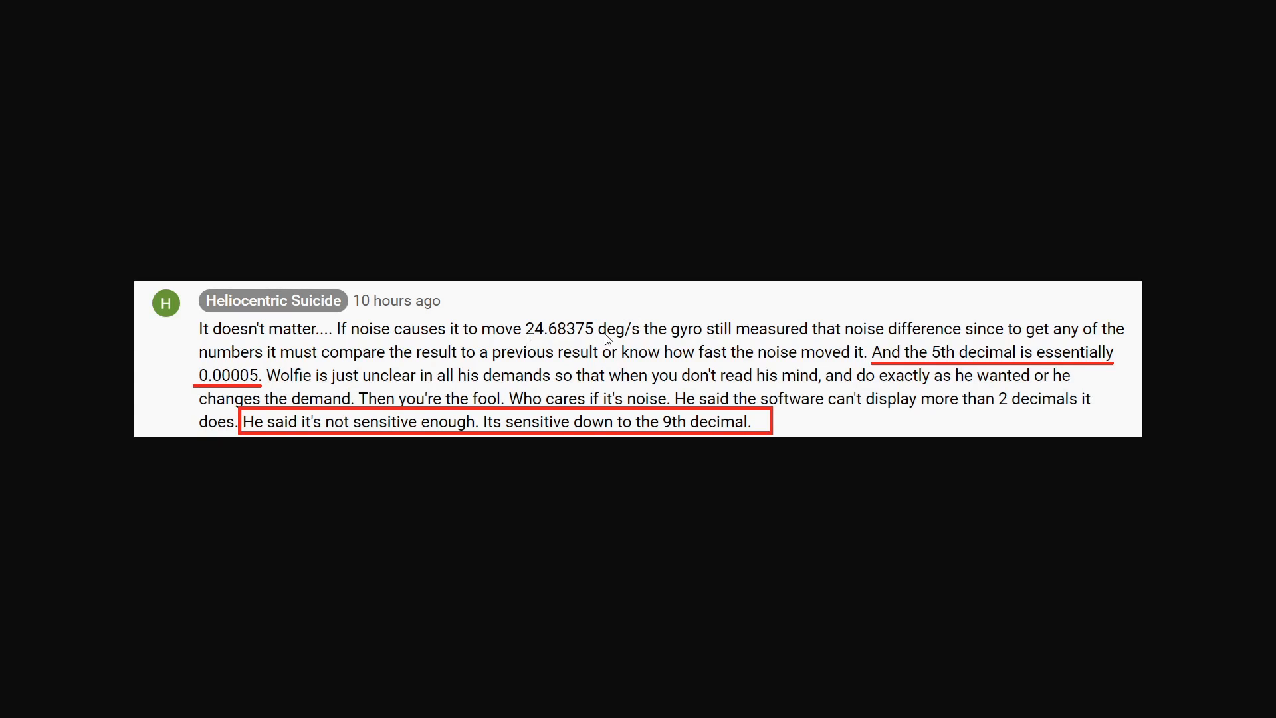
mouse_move(784, 399)
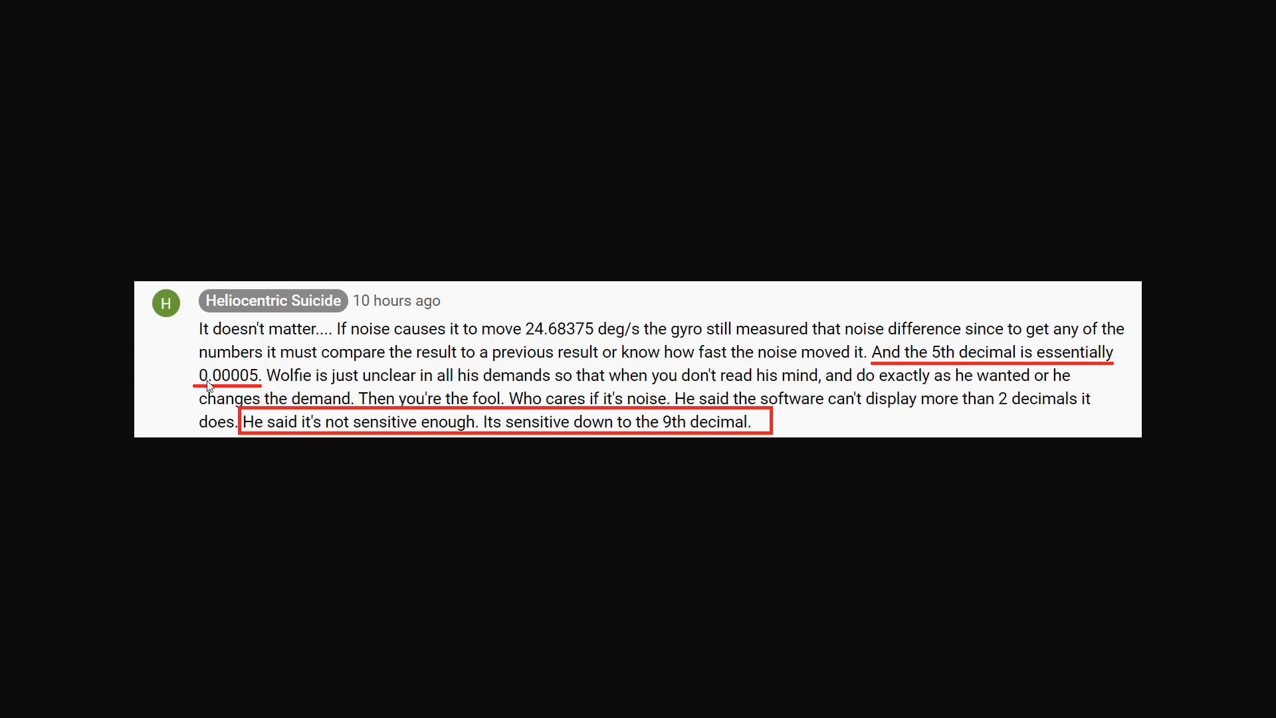
mouse_move(322, 379)
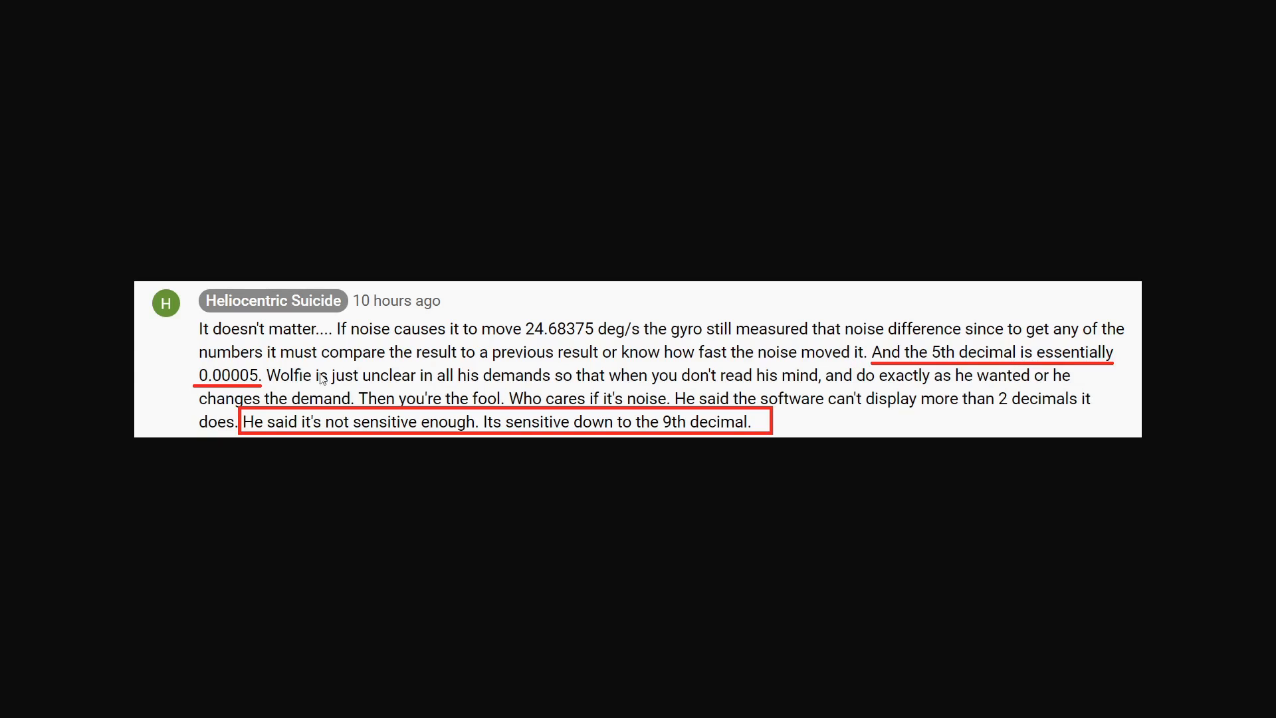
mouse_move(225, 388)
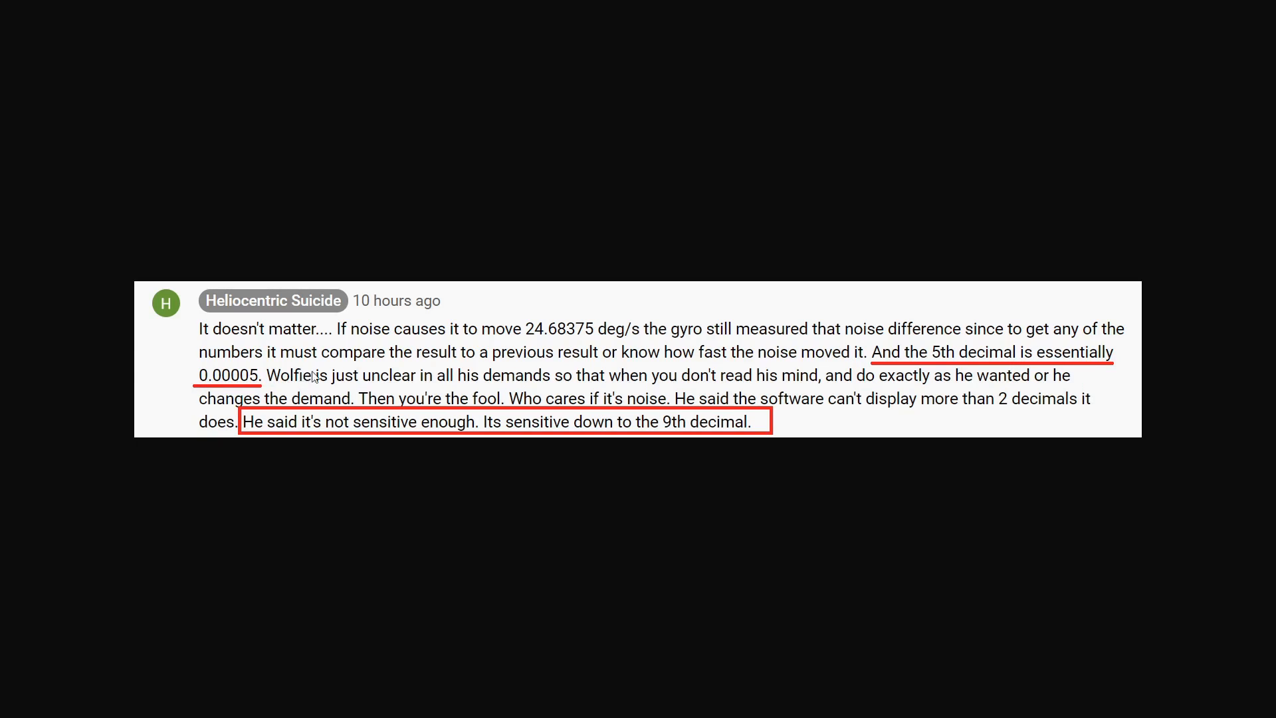
mouse_move(418, 376)
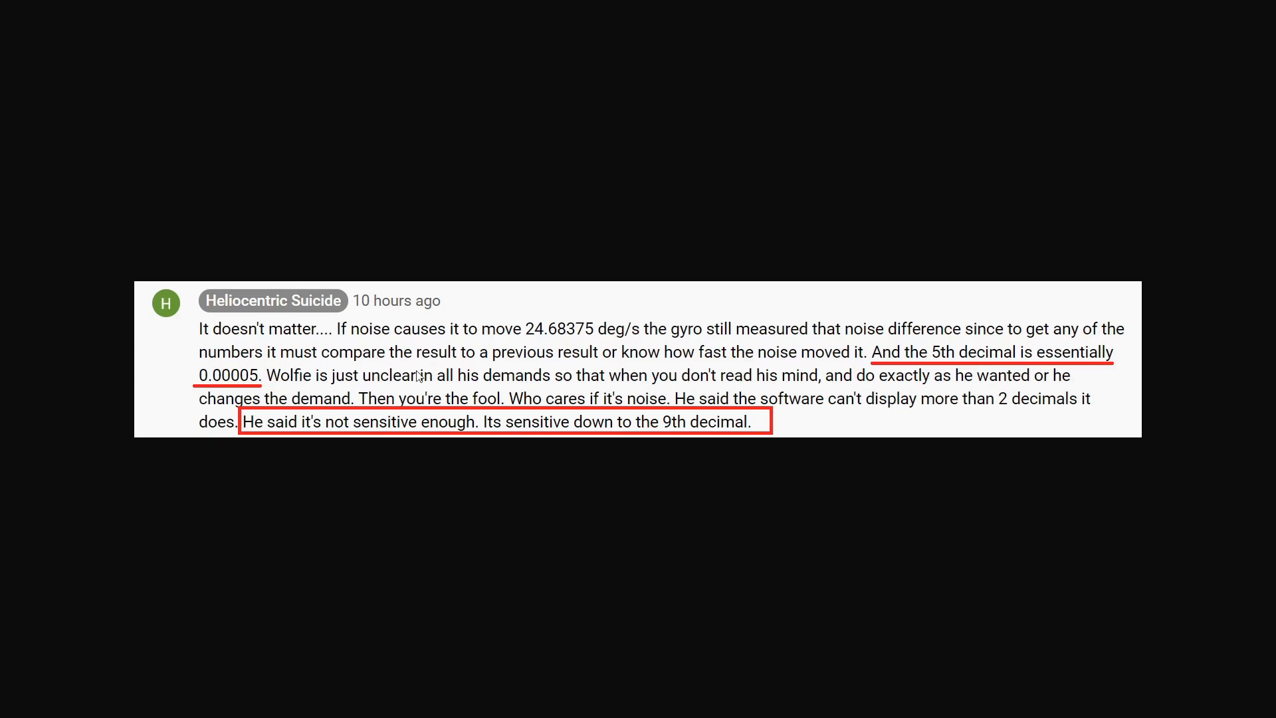
mouse_move(743, 438)
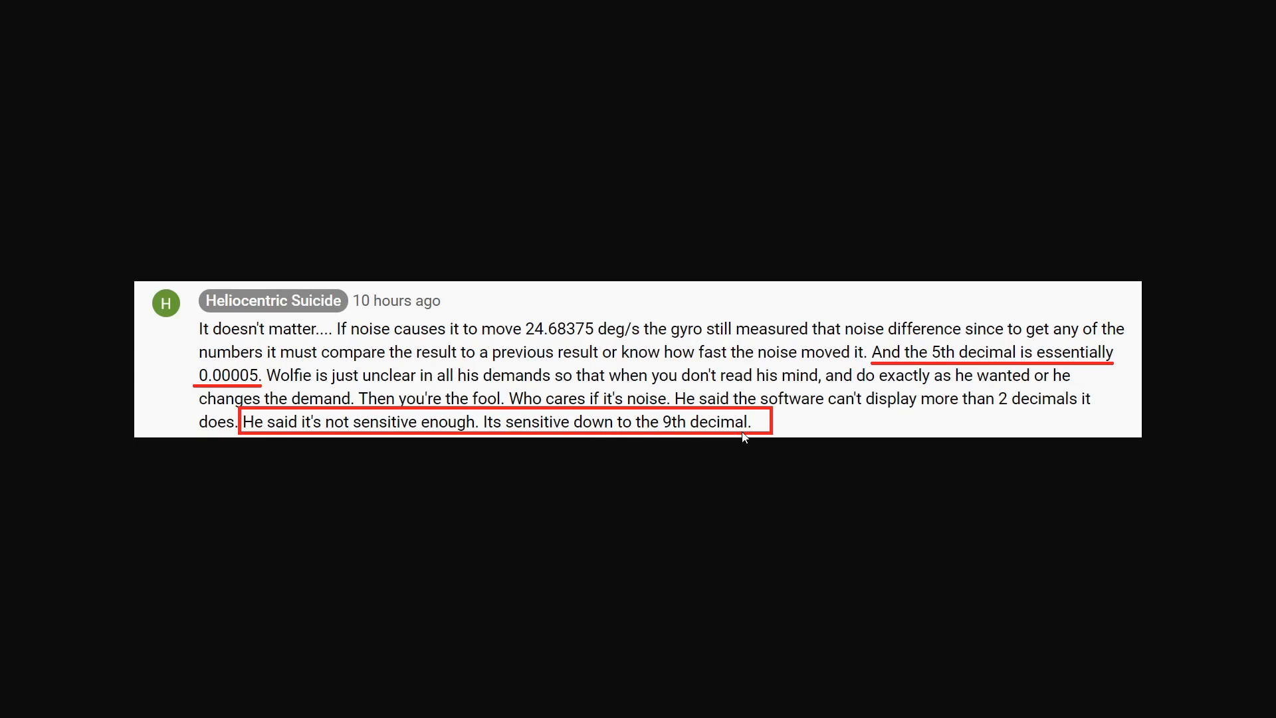
mouse_move(719, 423)
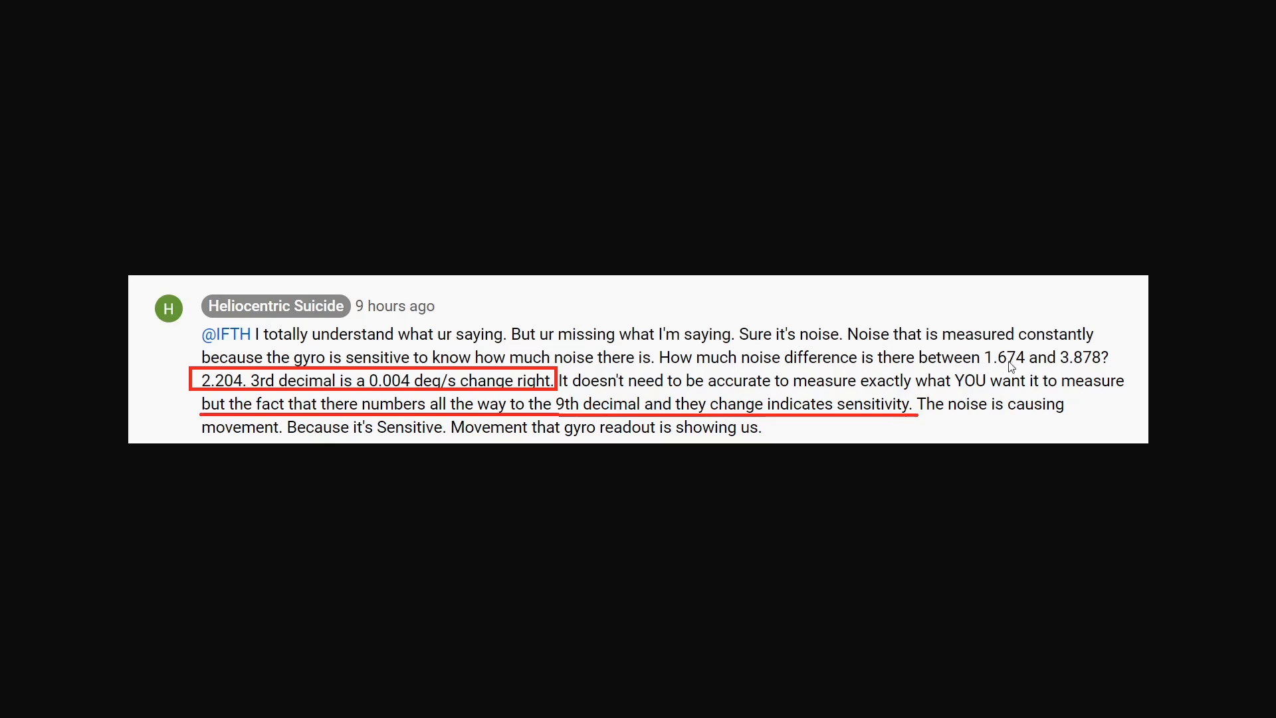
mouse_move(548, 357)
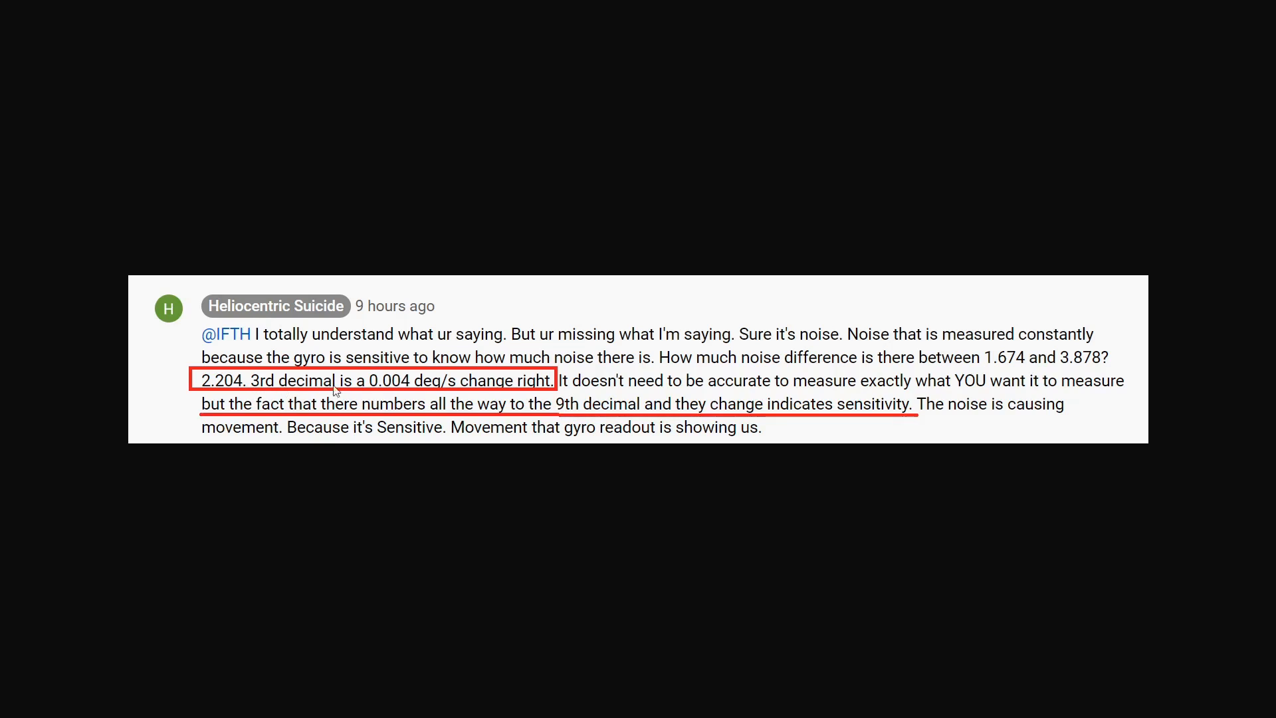
mouse_move(383, 391)
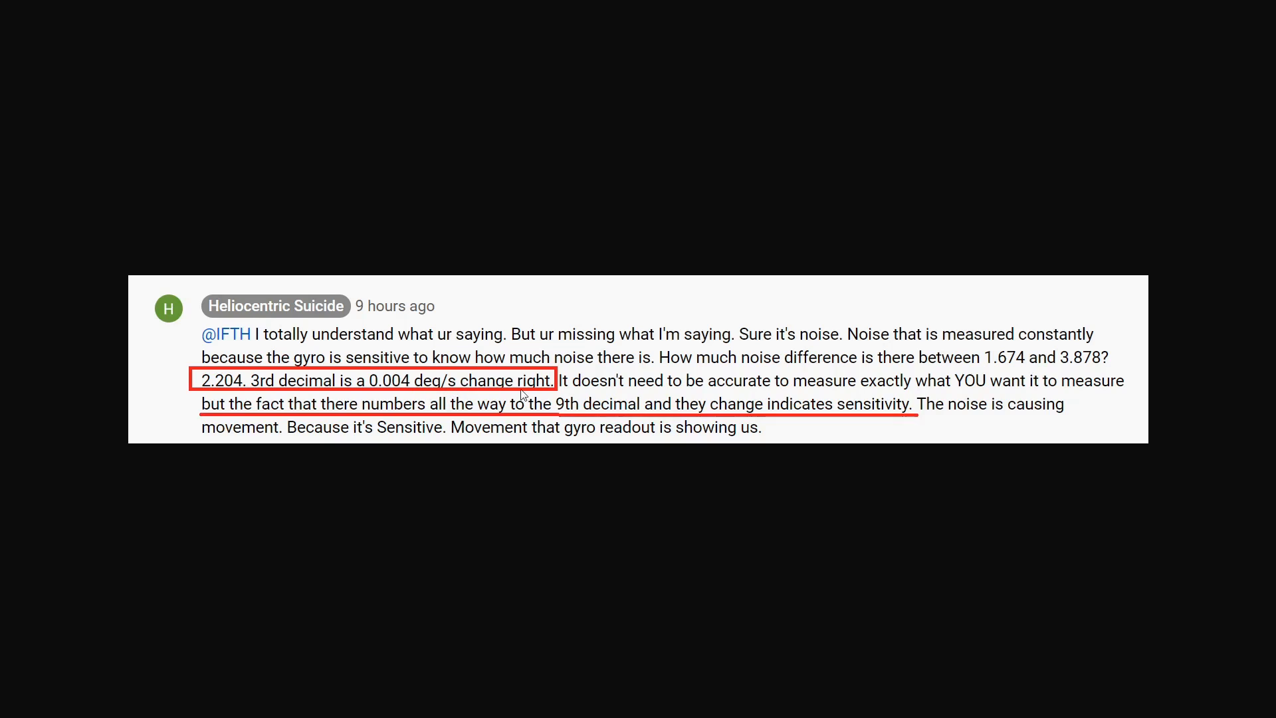
mouse_move(449, 388)
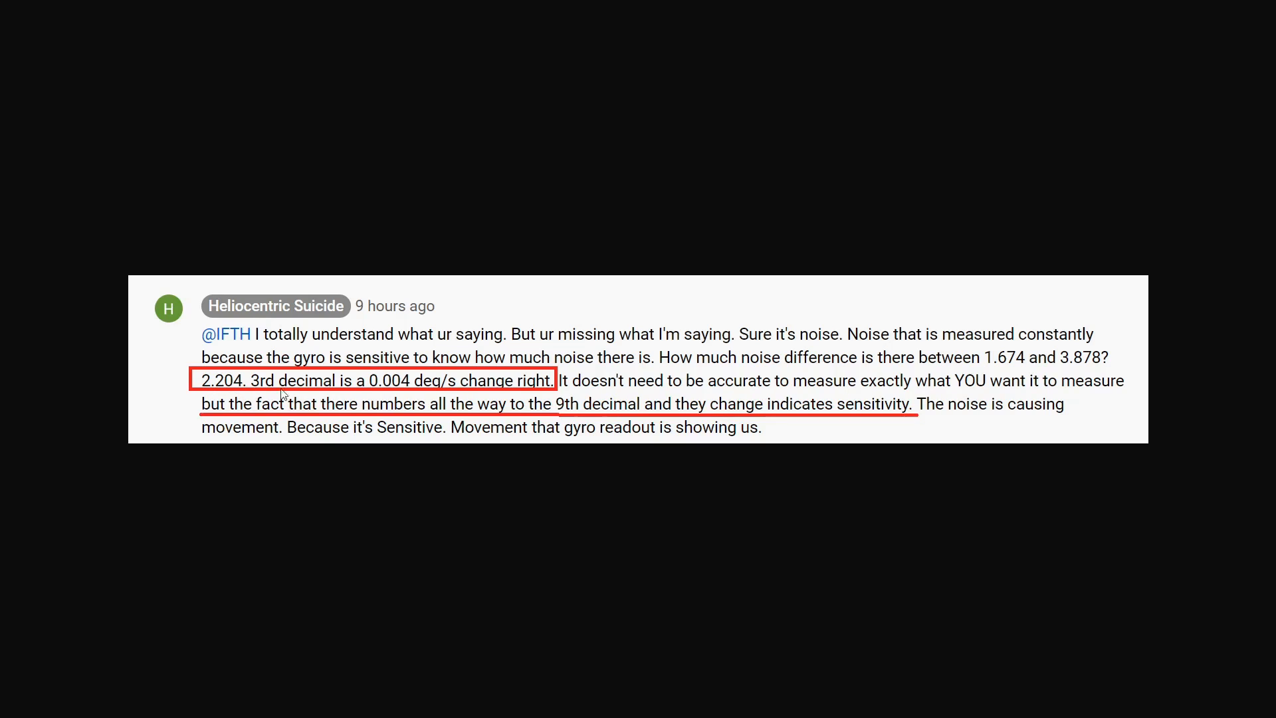
mouse_move(387, 395)
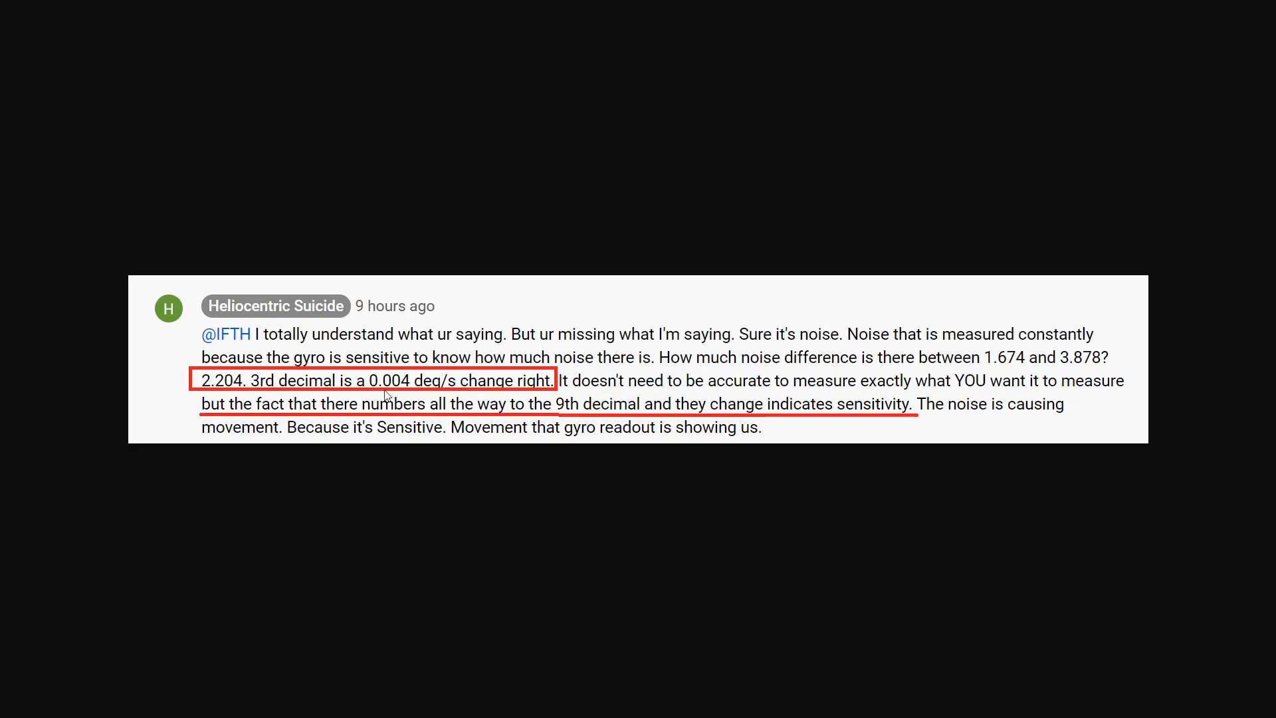
mouse_move(355, 401)
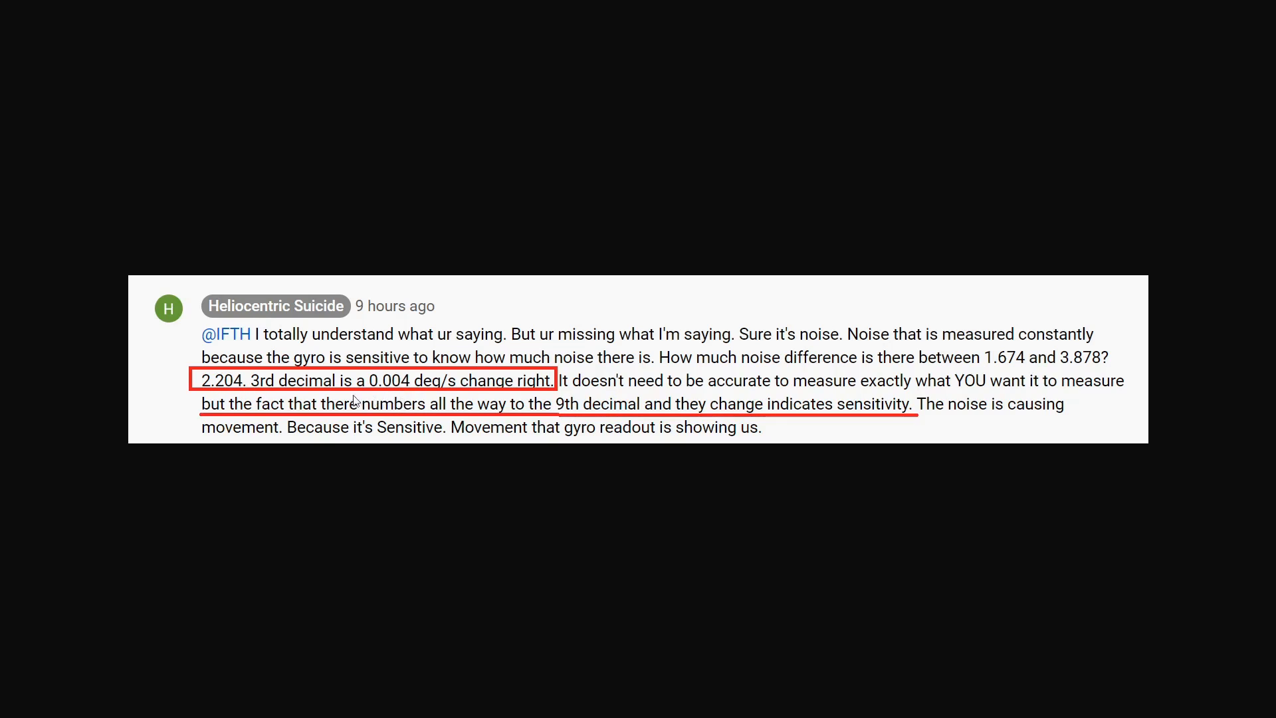
mouse_move(389, 402)
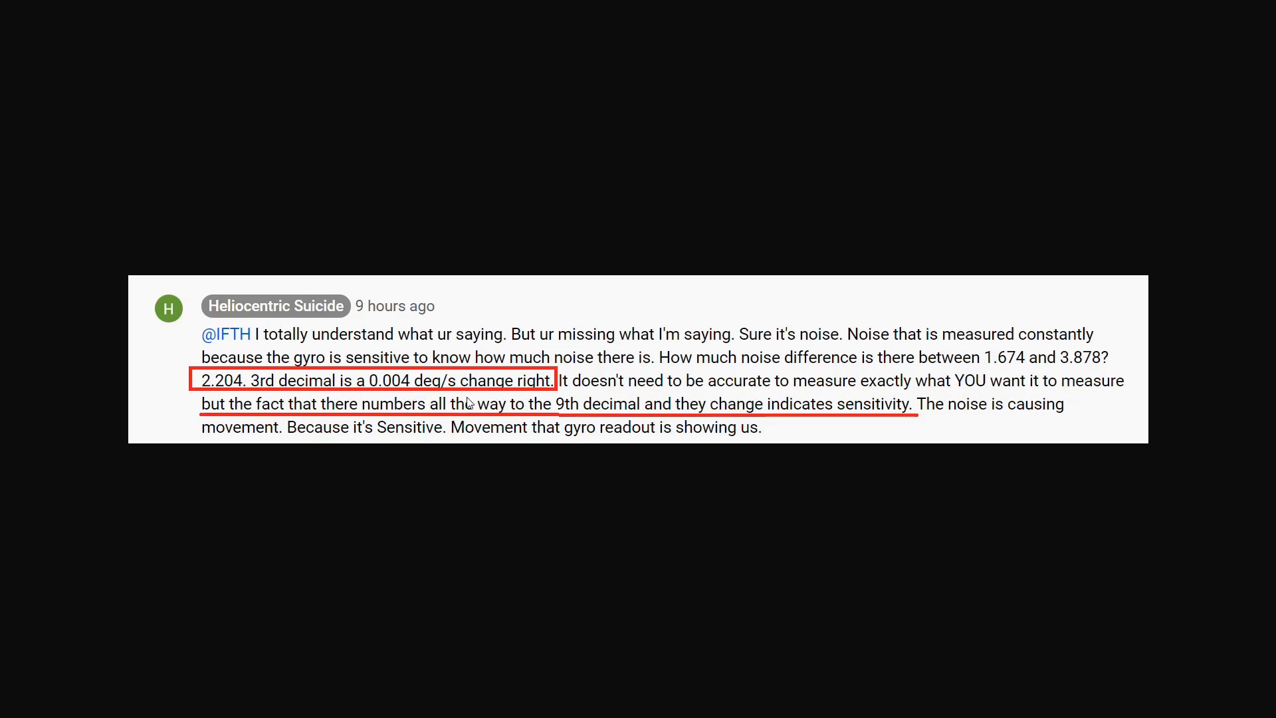
mouse_move(481, 416)
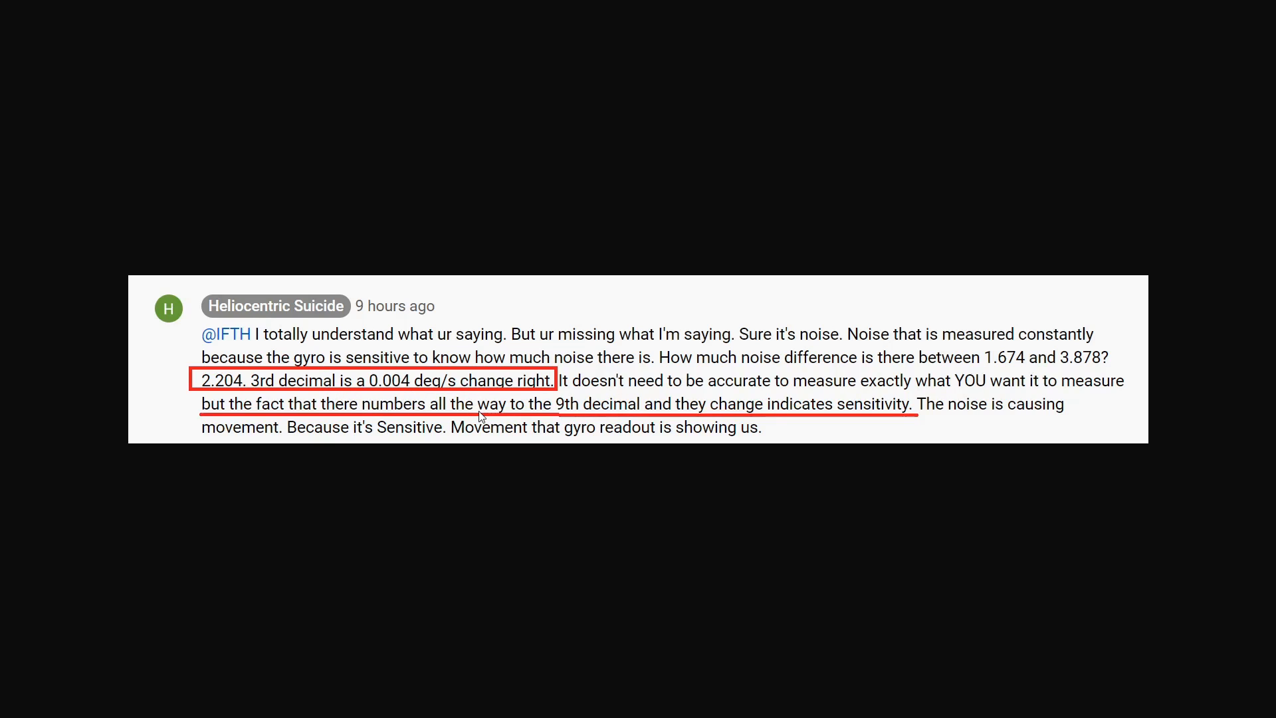
mouse_move(557, 423)
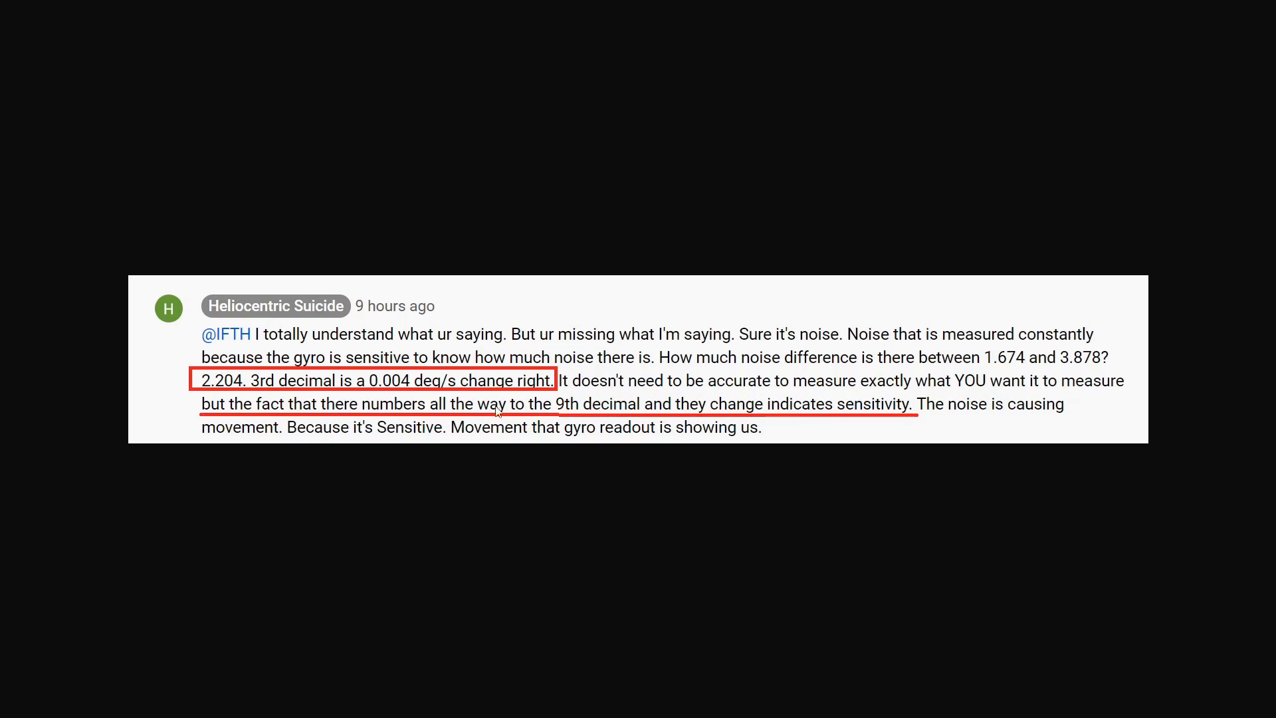
mouse_move(635, 417)
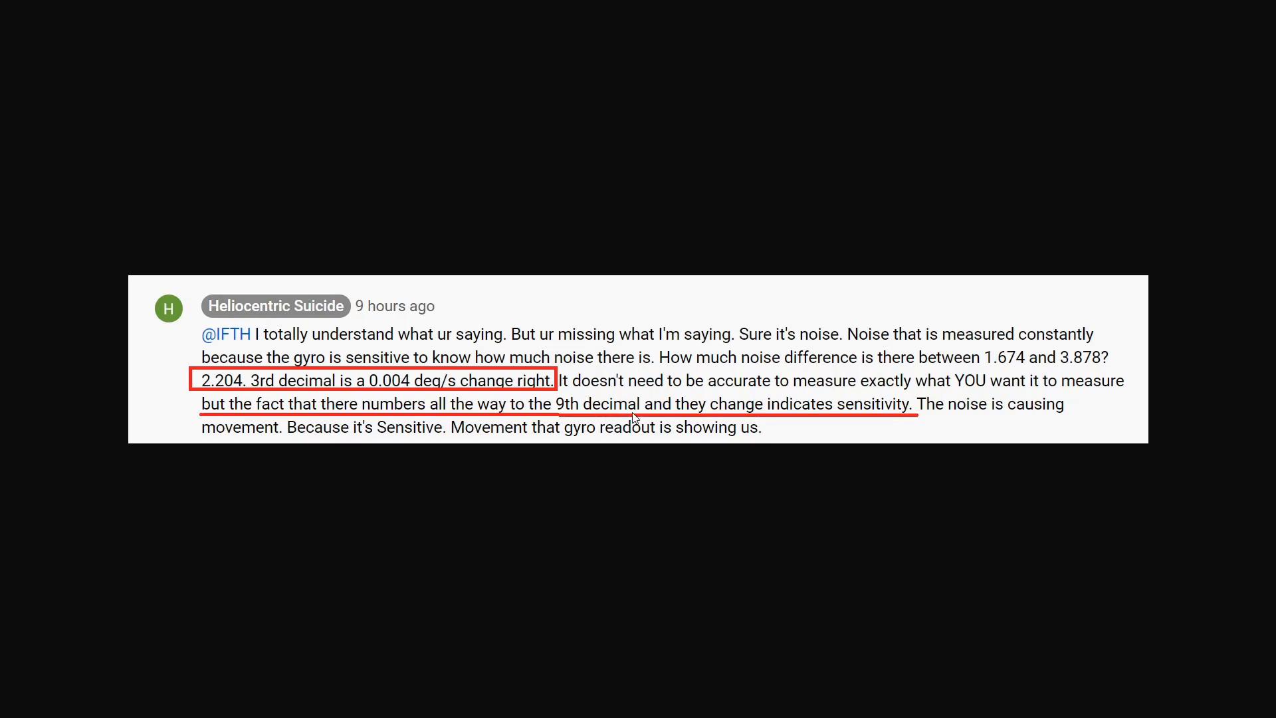